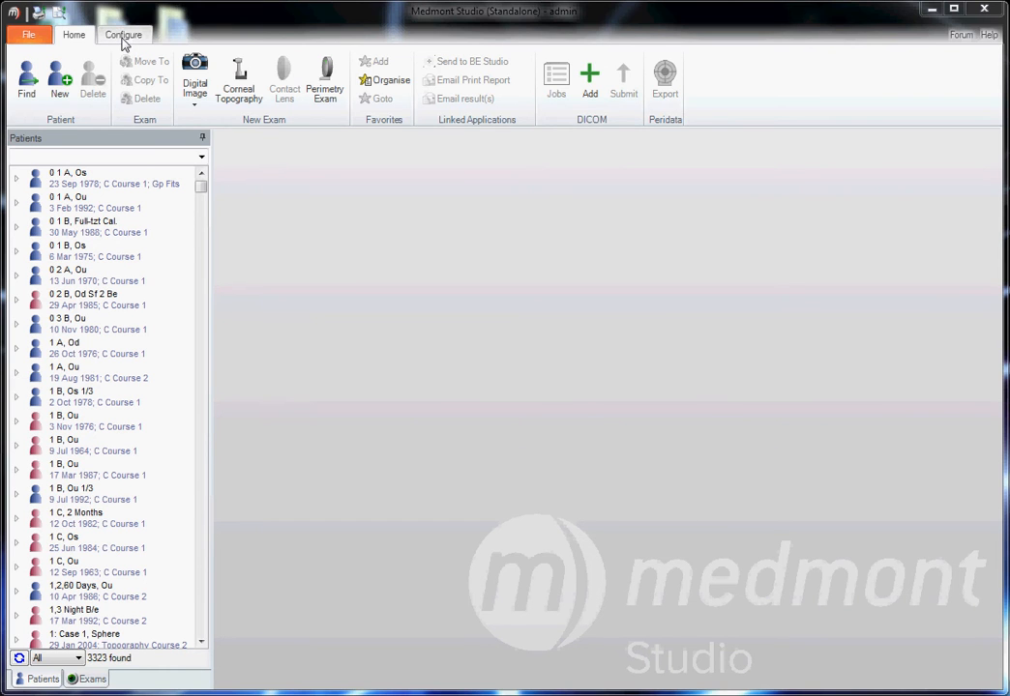
Launch Calibrate Instrument for the E300 from the Configure tab.
left_click(124, 34)
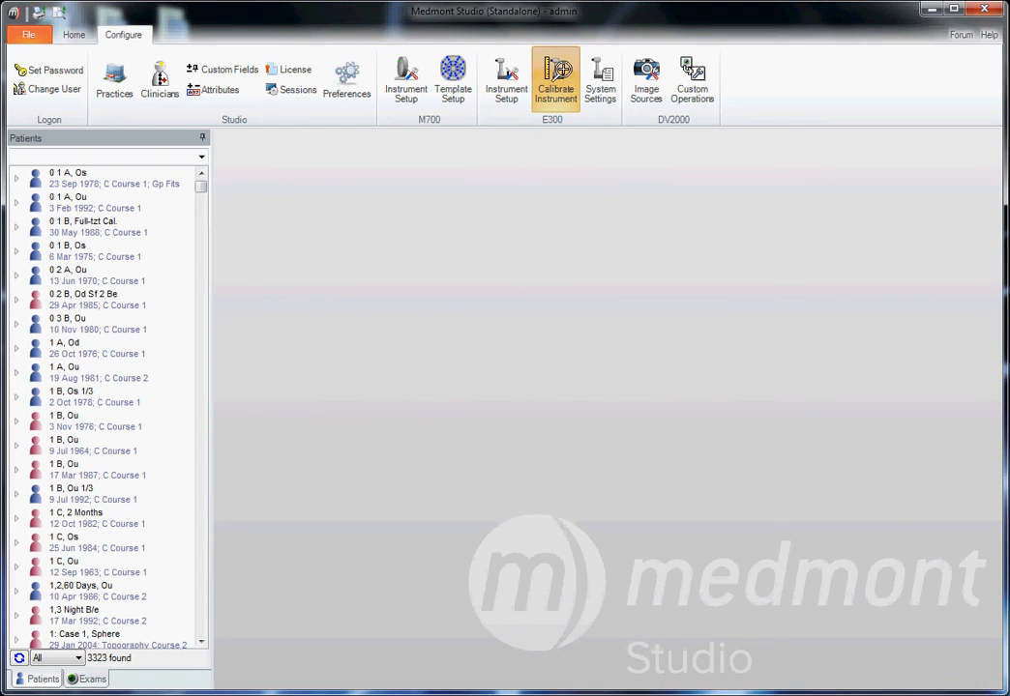
left_click(555, 79)
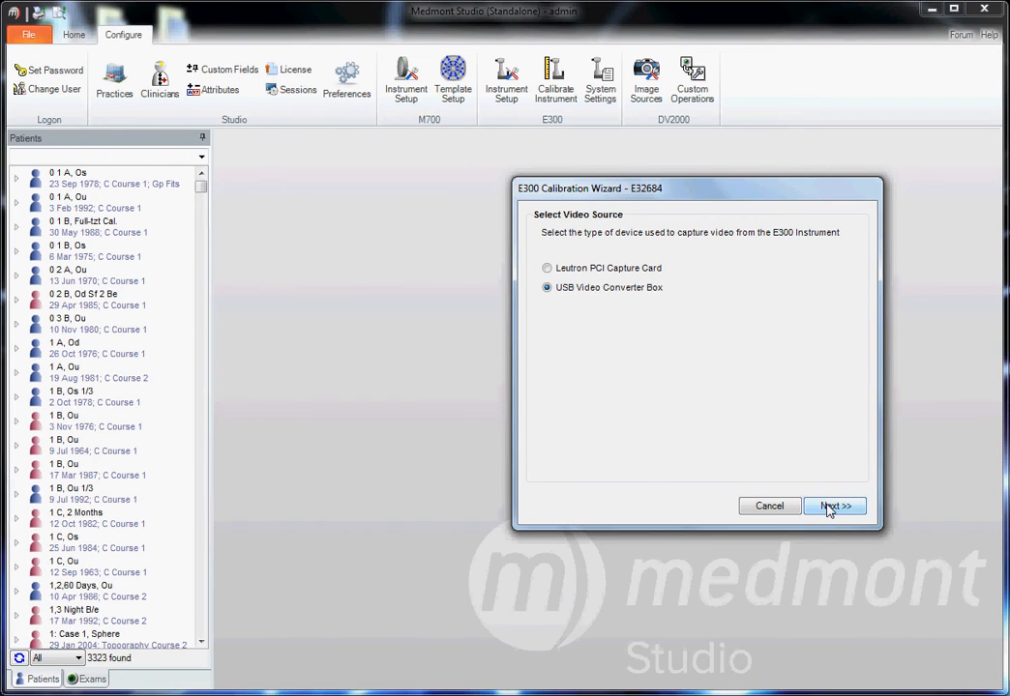
Accept the USB Video Converter Box source and step through five ring-target captures to verification.
left_click(833, 506)
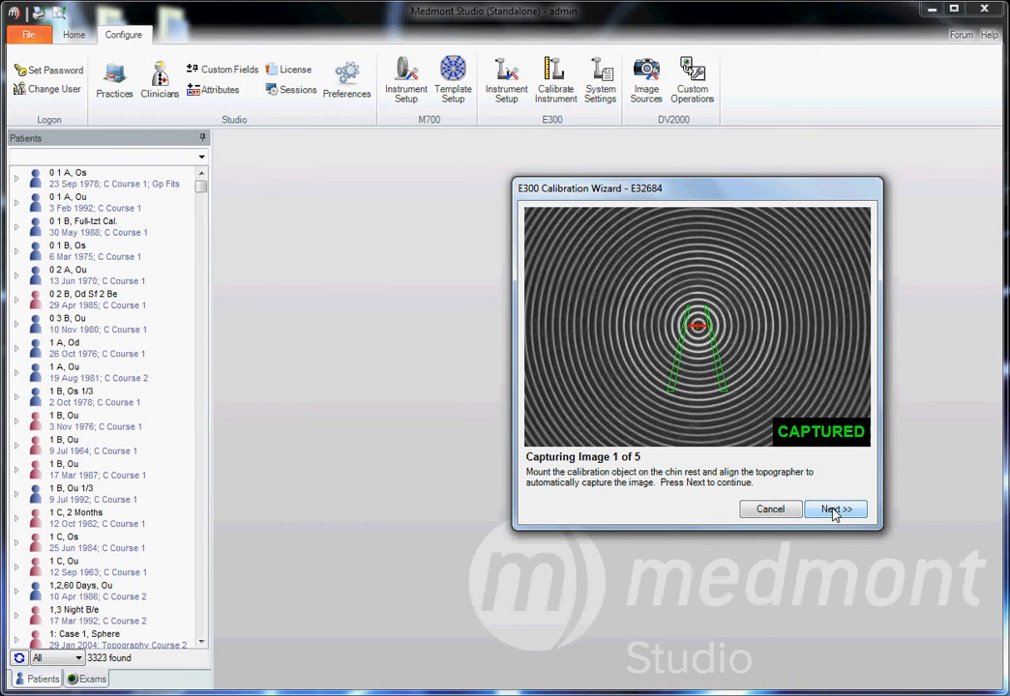
left_click(834, 510)
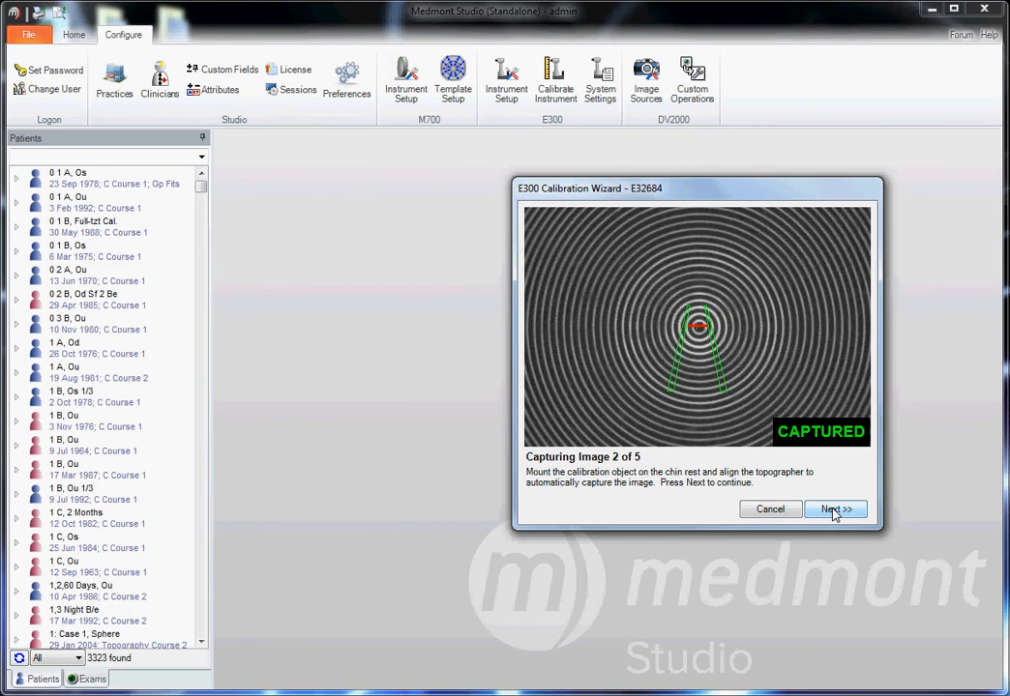
left_click(834, 510)
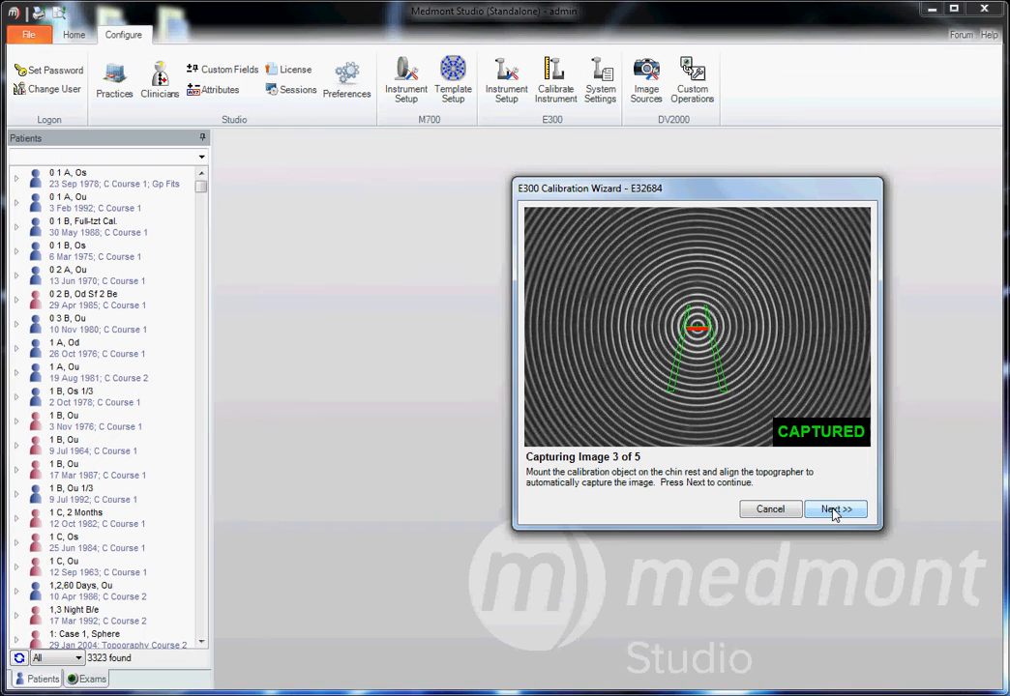
left_click(834, 510)
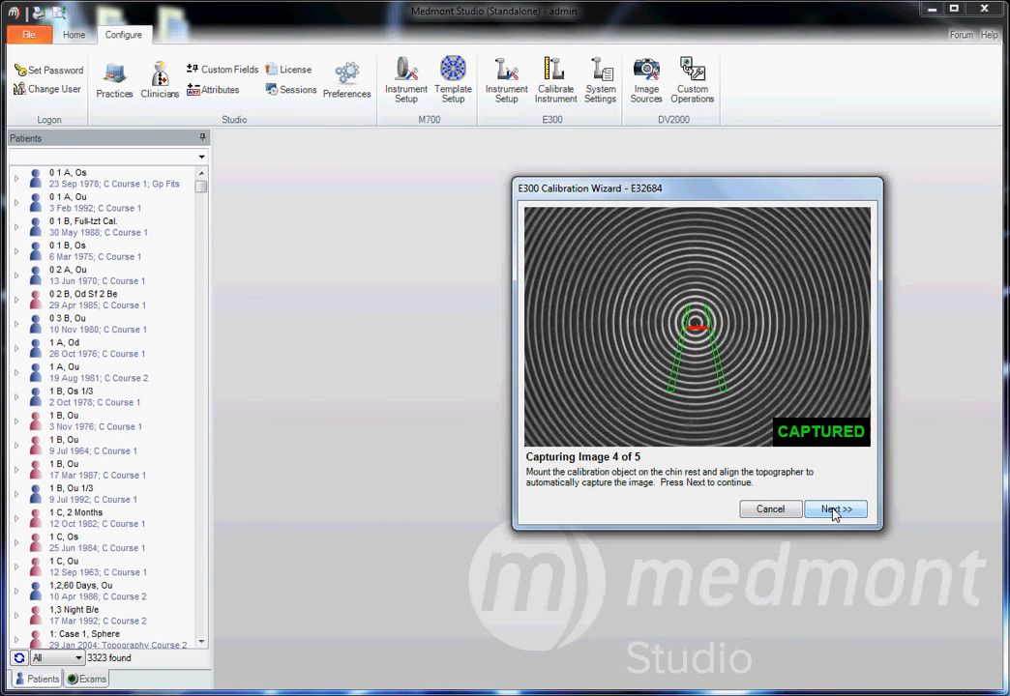
left_click(834, 510)
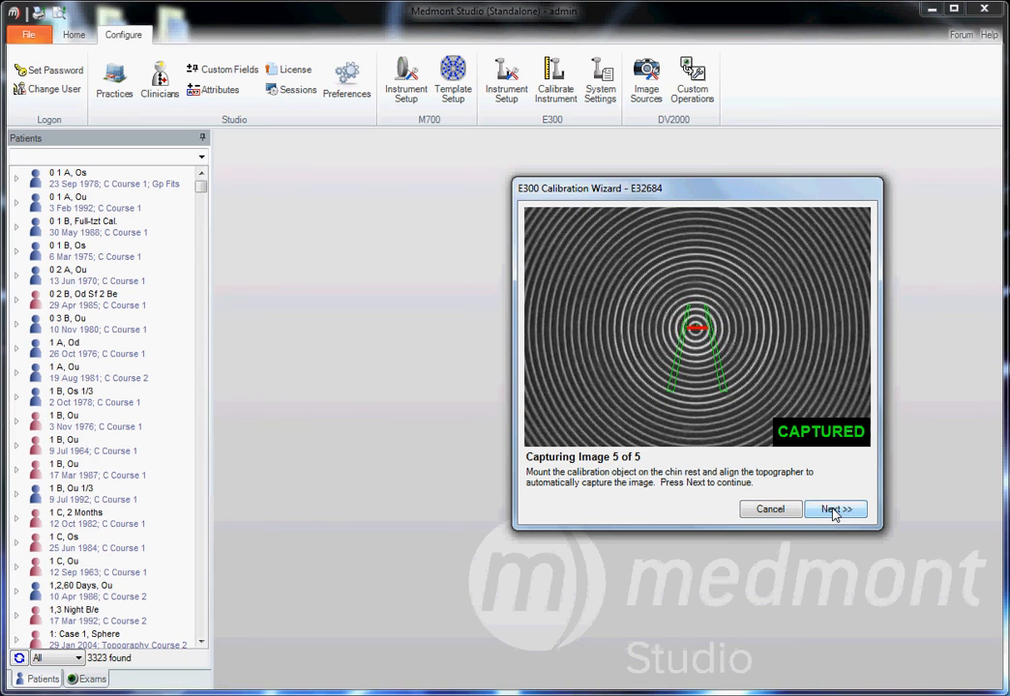
left_click(834, 509)
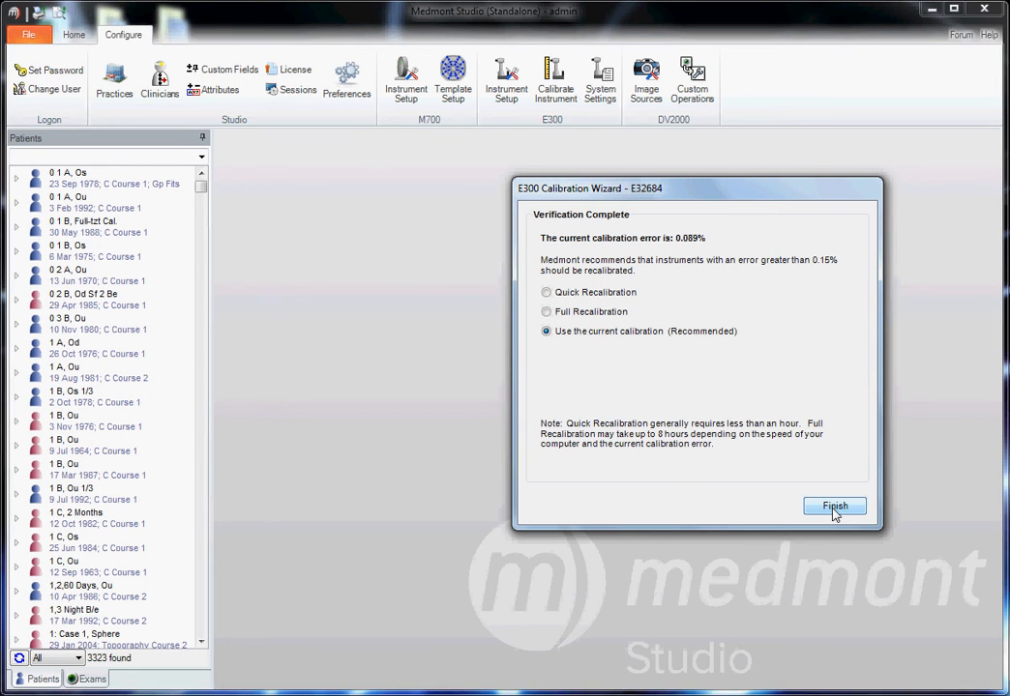
mouse_move(735, 351)
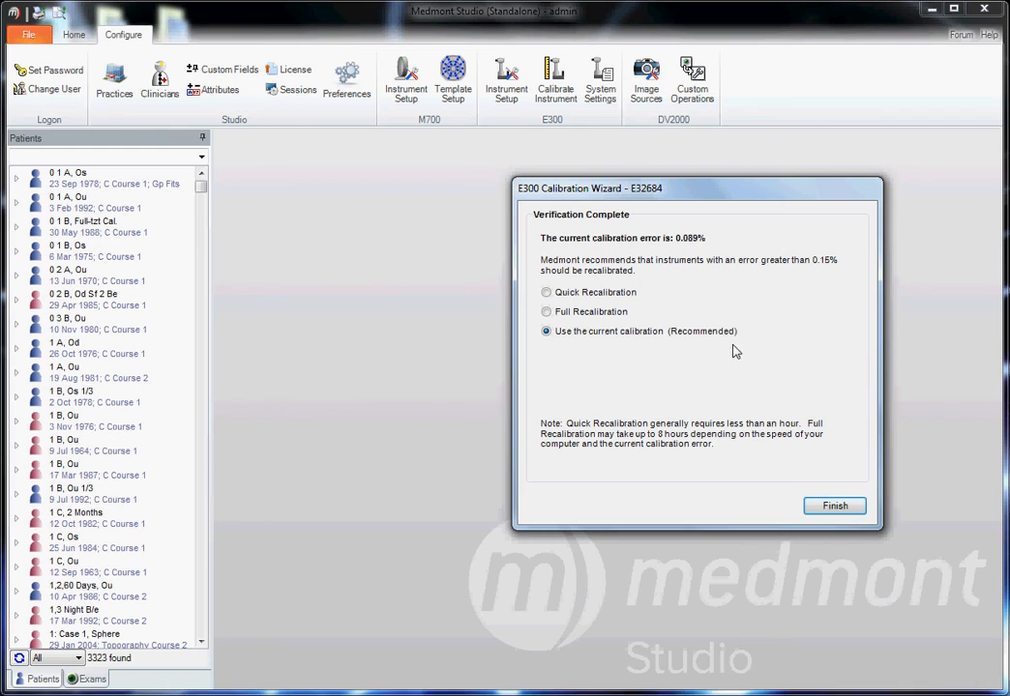
mouse_move(728, 351)
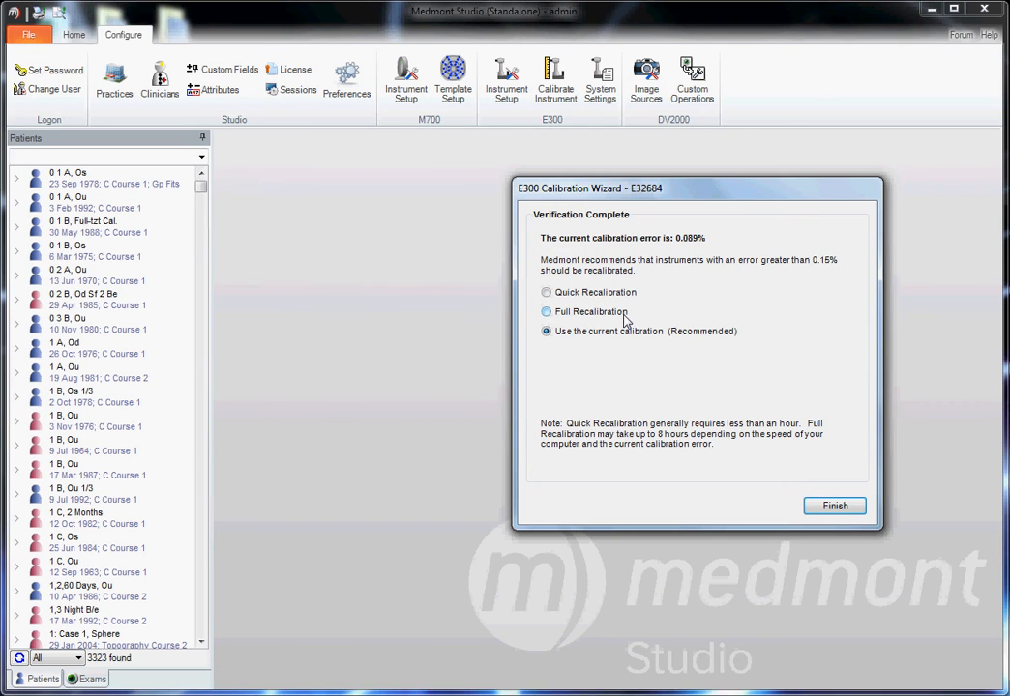
Select Full Recalibration over keeping the 0.089% calibration and start it running.
left_click(547, 311)
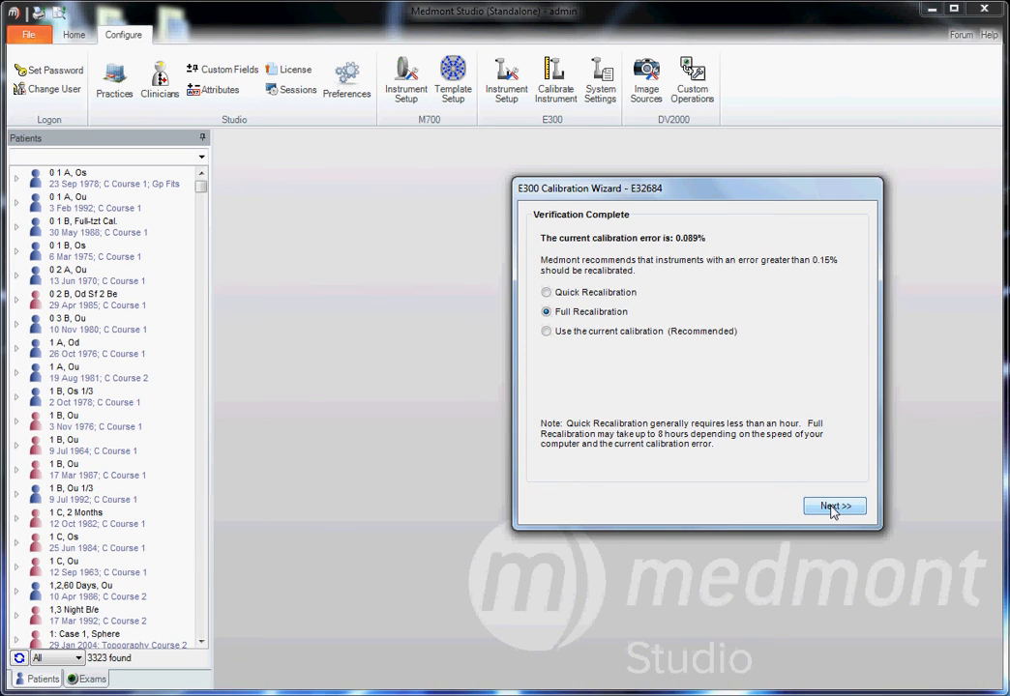
left_click(833, 506)
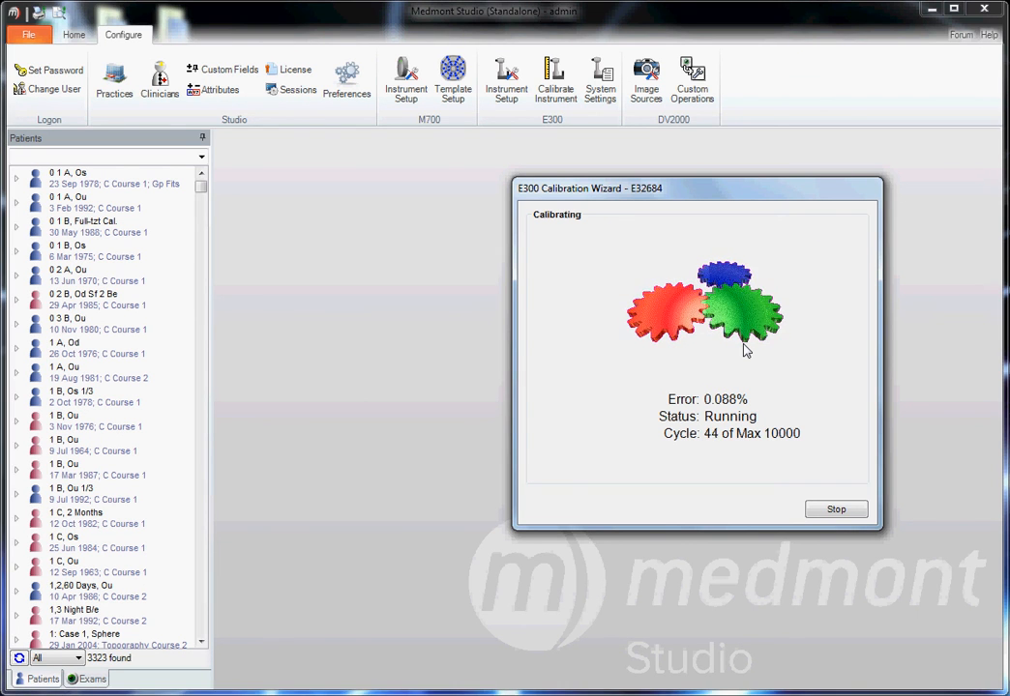
mouse_move(461, 313)
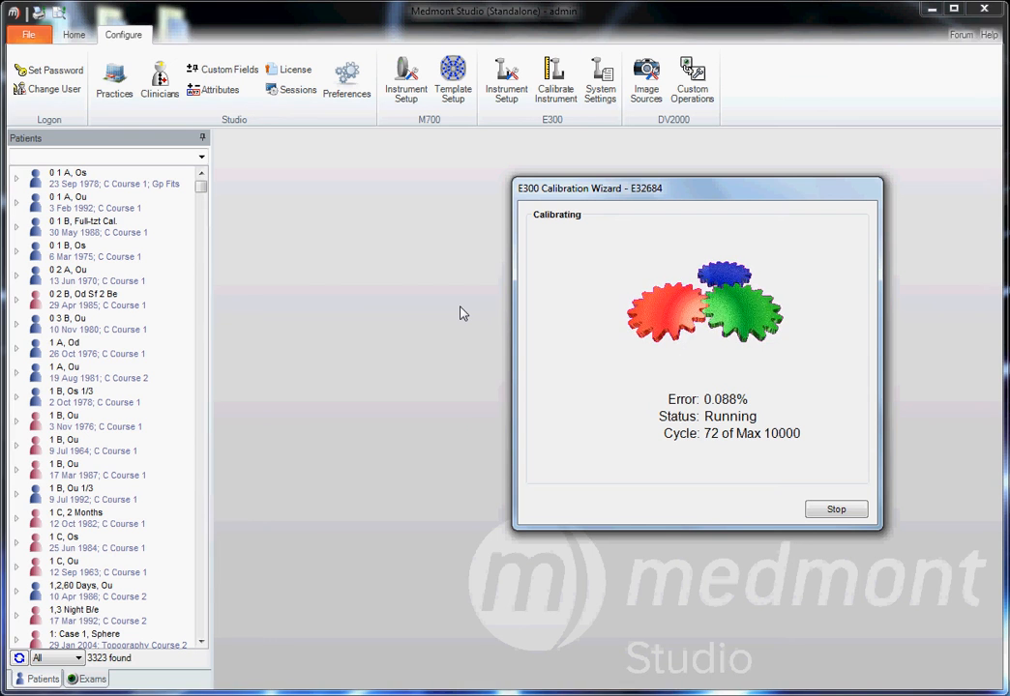